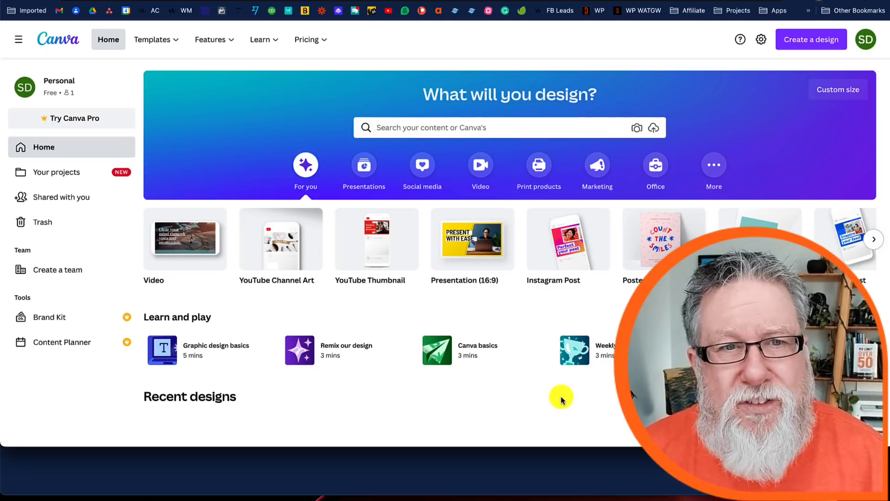
# - Browse Canva's Learn and Pricing overviews from the top menu, then close them
pyautogui.click(152, 39)
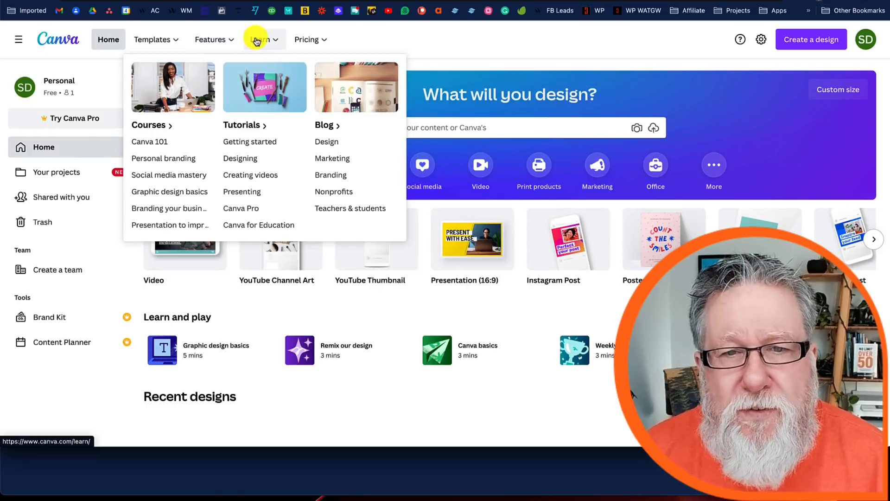
pyautogui.click(307, 39)
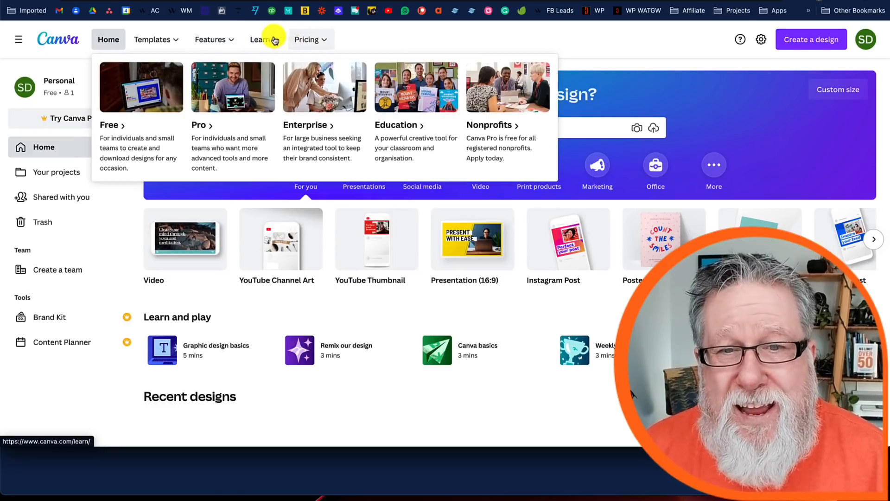
pyautogui.click(260, 38)
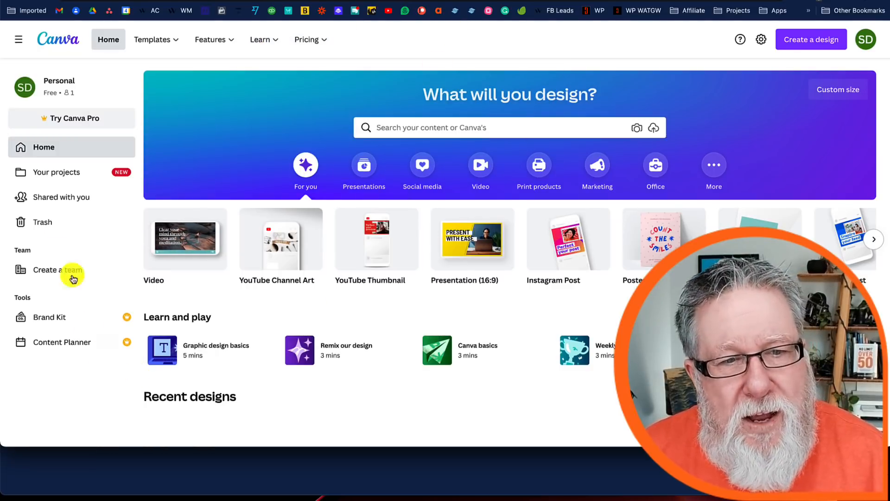
pyautogui.moveTo(40, 376)
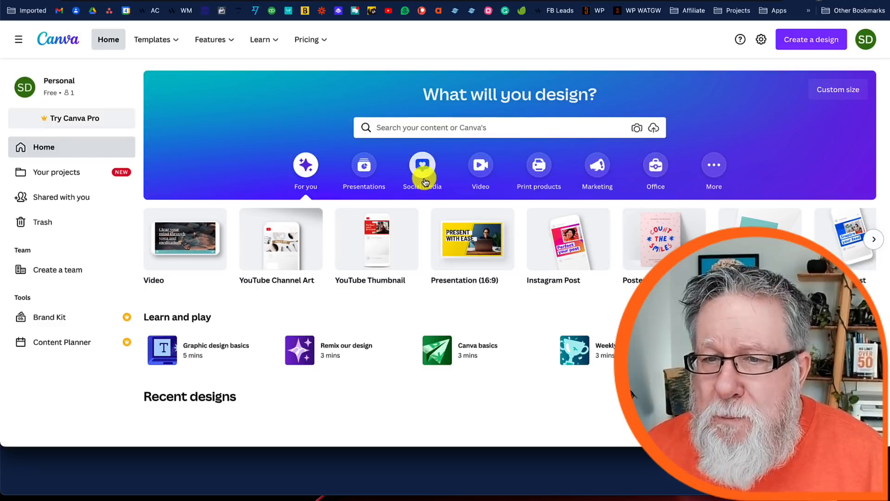
pyautogui.moveTo(596, 165)
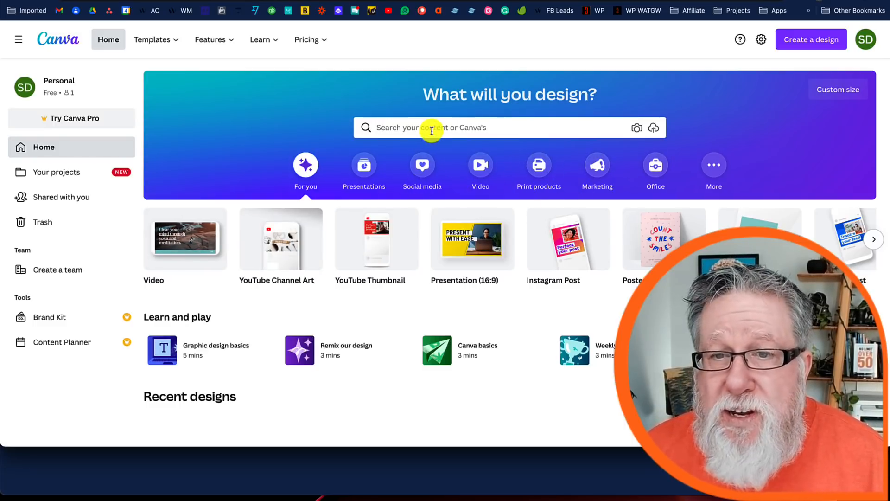
# - Search Canva for 'insta', clear the query, and reach the YouTube Thumbnail design type
pyautogui.click(482, 127)
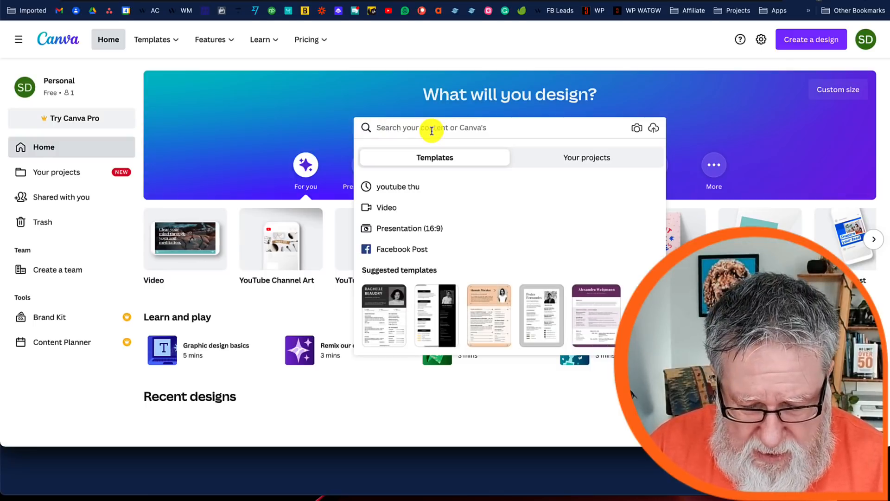
pyautogui.write('insta')
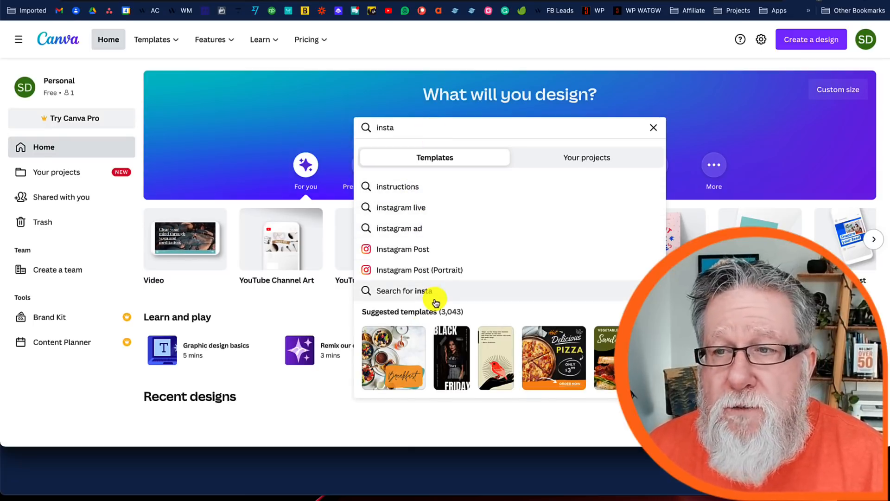
pyautogui.click(653, 127)
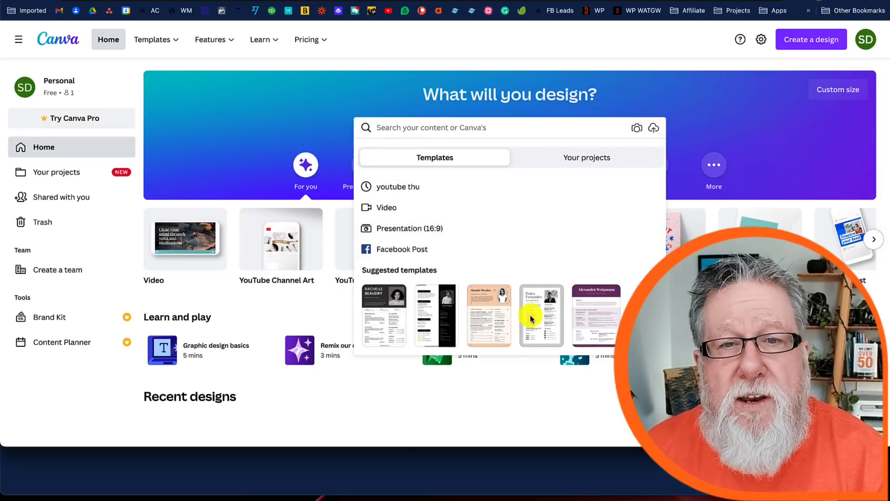
pyautogui.click(509, 127)
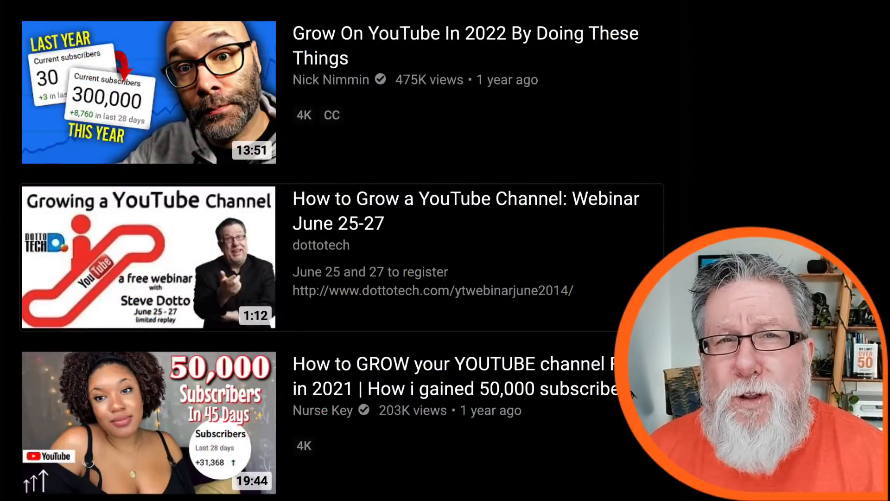
pyautogui.moveTo(352, 227); pyautogui.dragTo(455, 307)
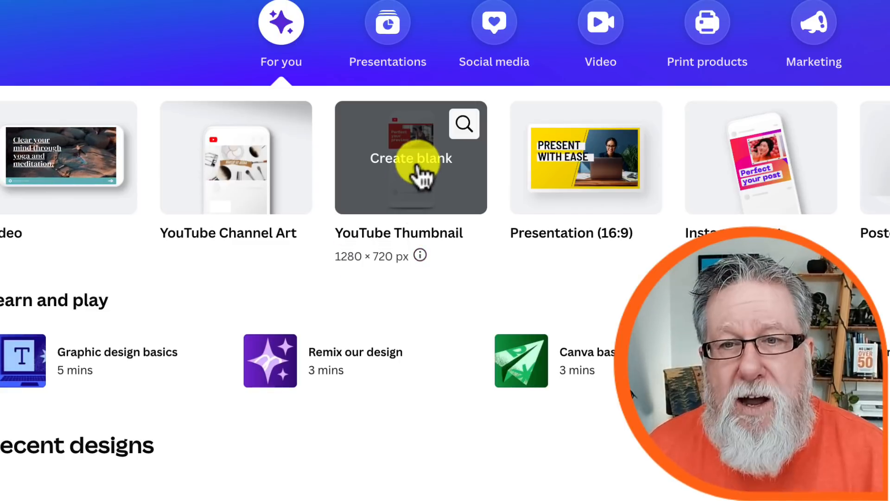
# - Create a blank 1280 × 720 YouTube Thumbnail design from Canva's home page
pyautogui.click(411, 158)
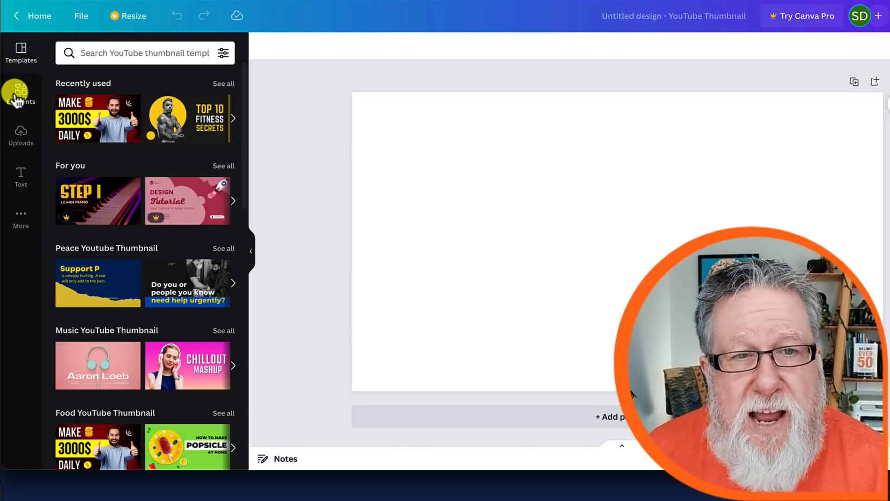
pyautogui.click(20, 94)
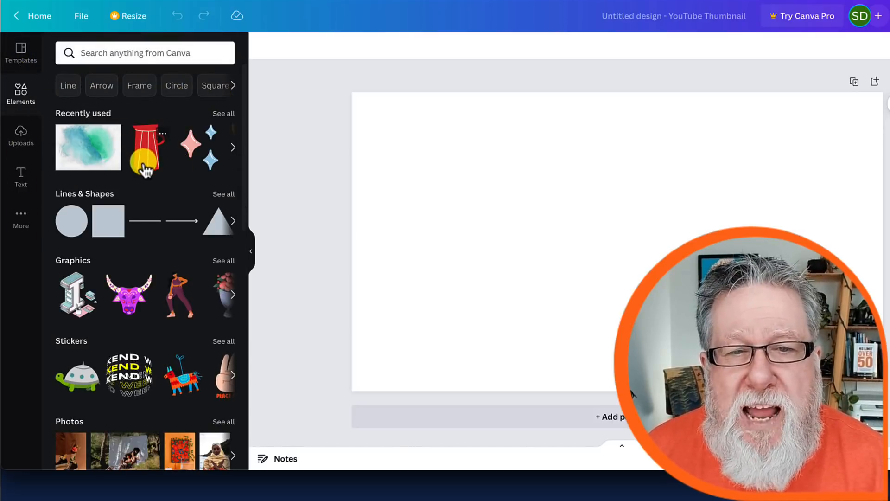
pyautogui.click(20, 177)
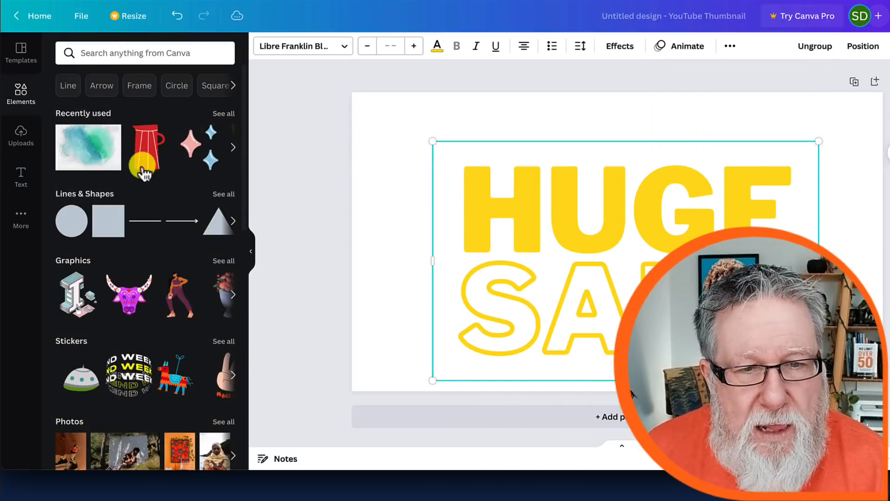
pyautogui.moveTo(129, 294); pyautogui.dragTo(423, 161)
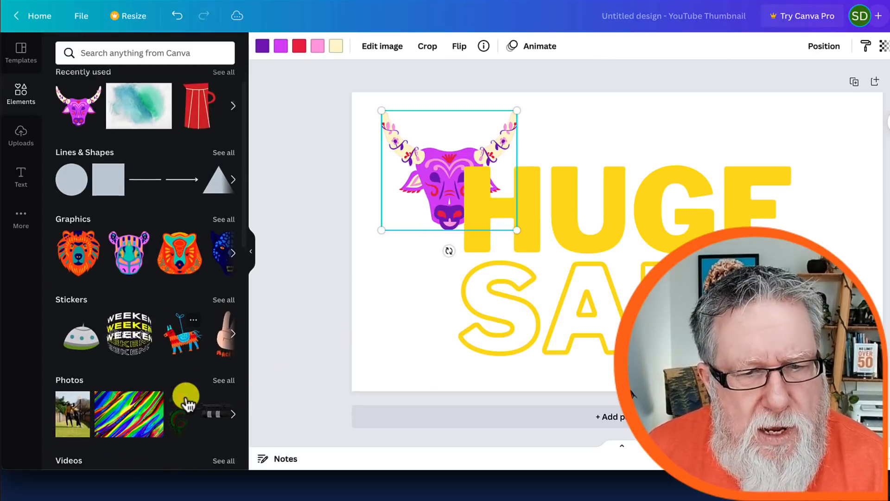
pyautogui.scroll(-3)
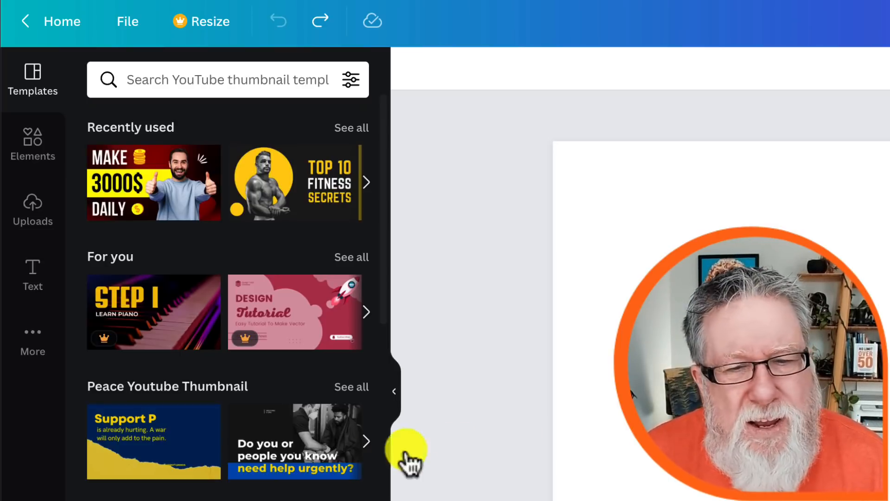
pyautogui.scroll(-3)
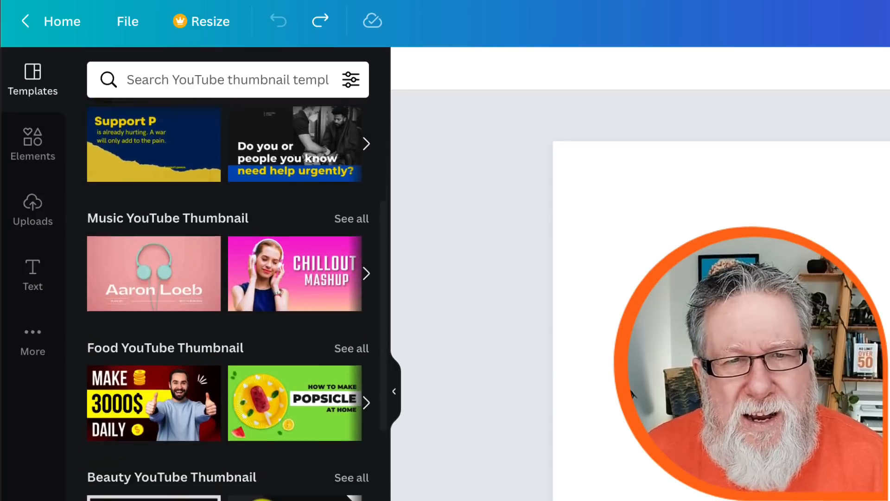
pyautogui.scroll(-3)
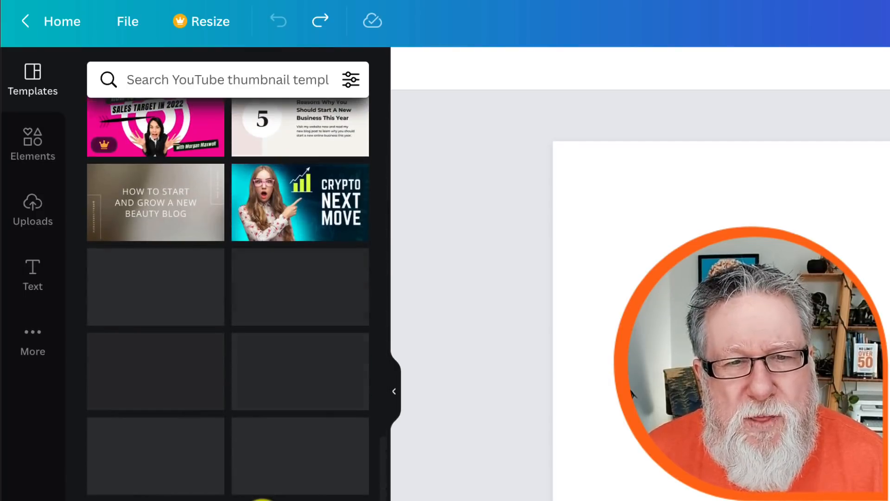
pyautogui.scroll(-3)
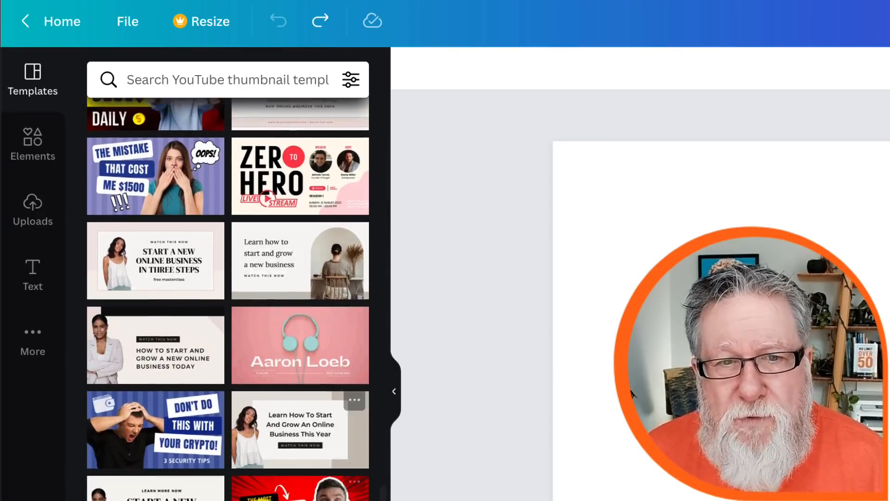
pyautogui.scroll(-3)
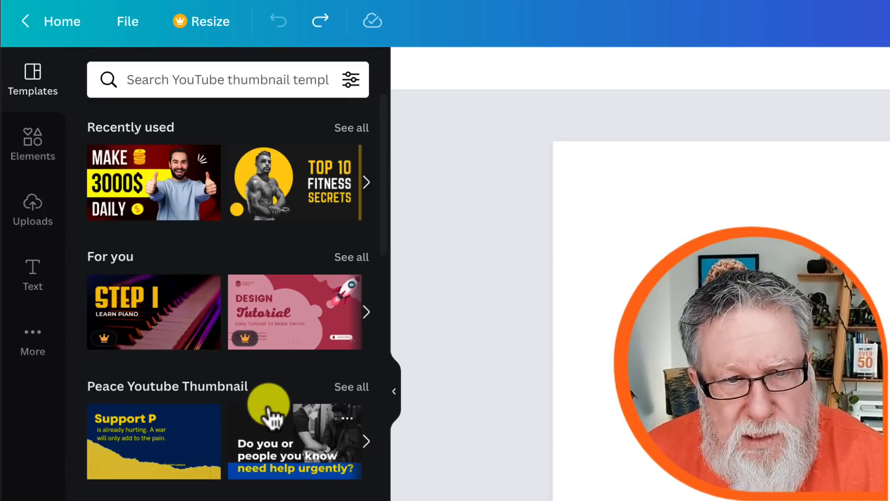
pyautogui.scroll(-3)
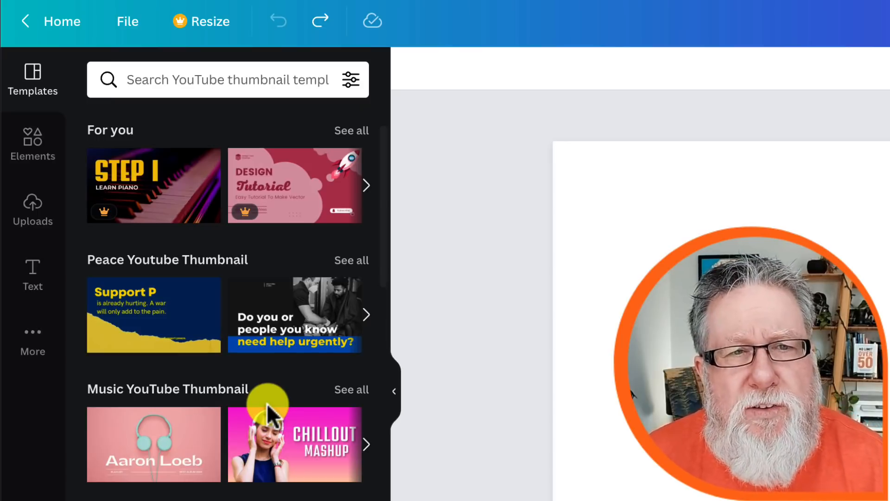
pyautogui.click(221, 79)
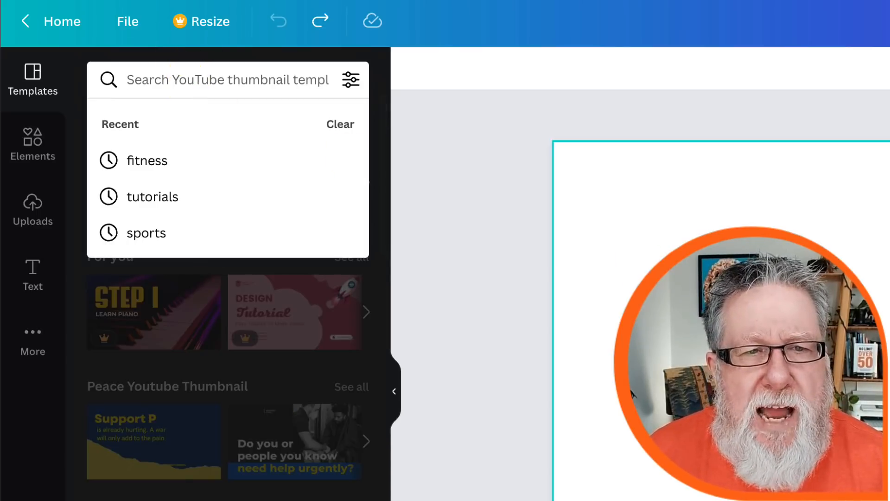
pyautogui.click(145, 161)
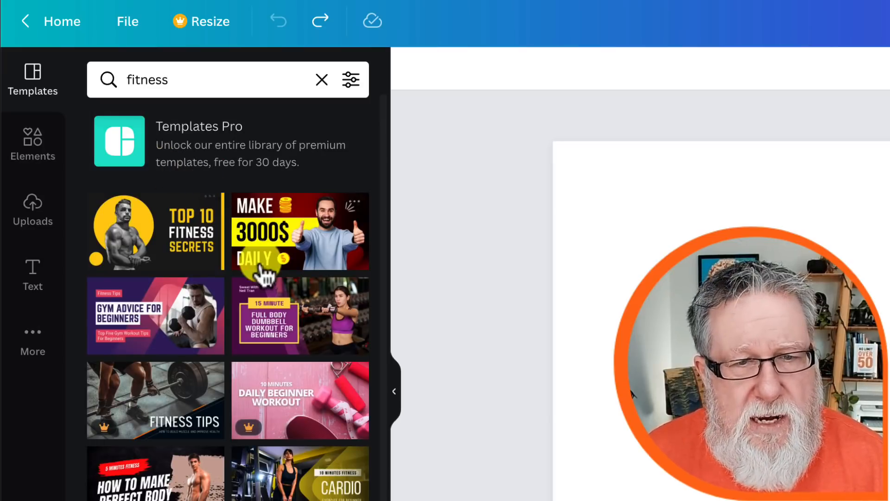
pyautogui.scroll(-3)
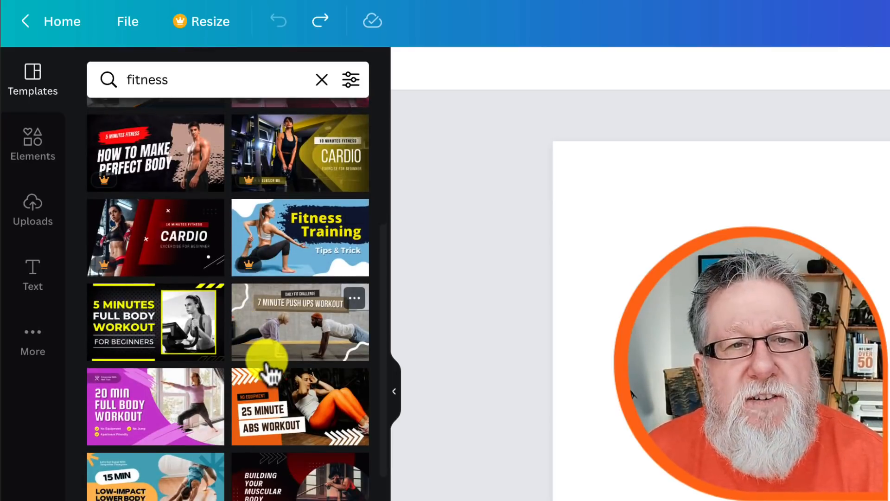
pyautogui.click(198, 79)
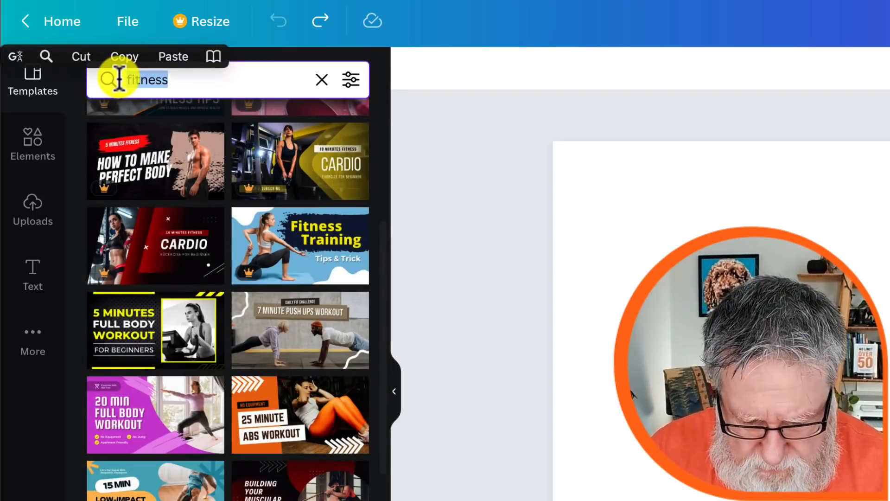
pyautogui.write('tutorial')
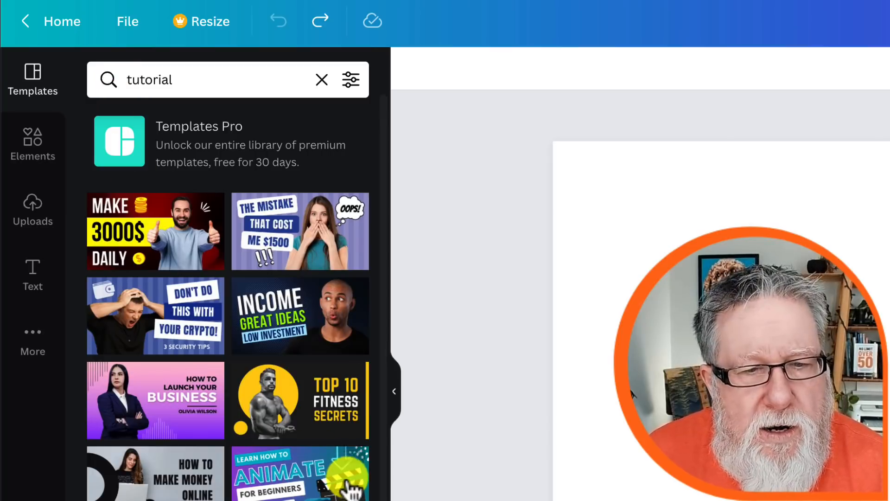
pyautogui.scroll(-3)
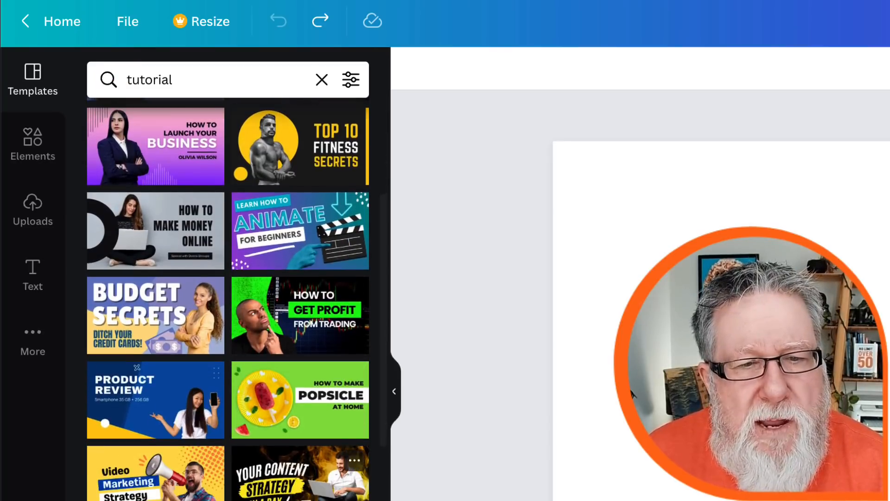
pyautogui.scroll(-3)
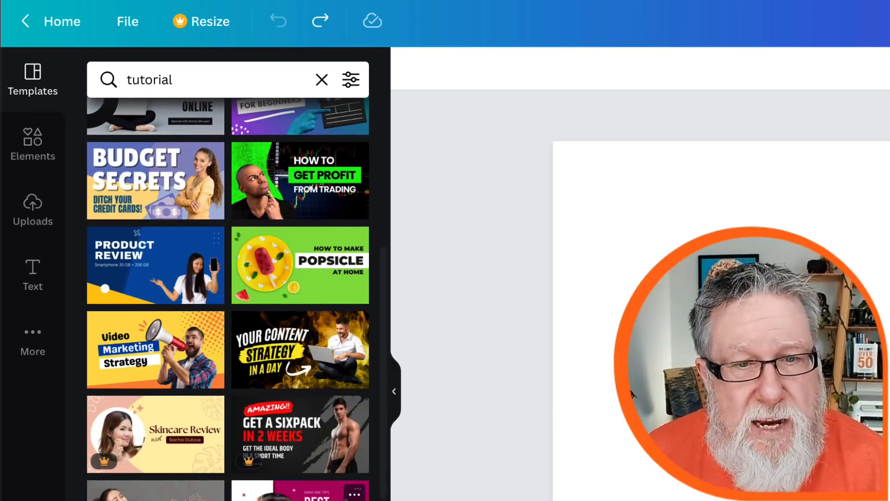
pyautogui.moveTo(406, 358)
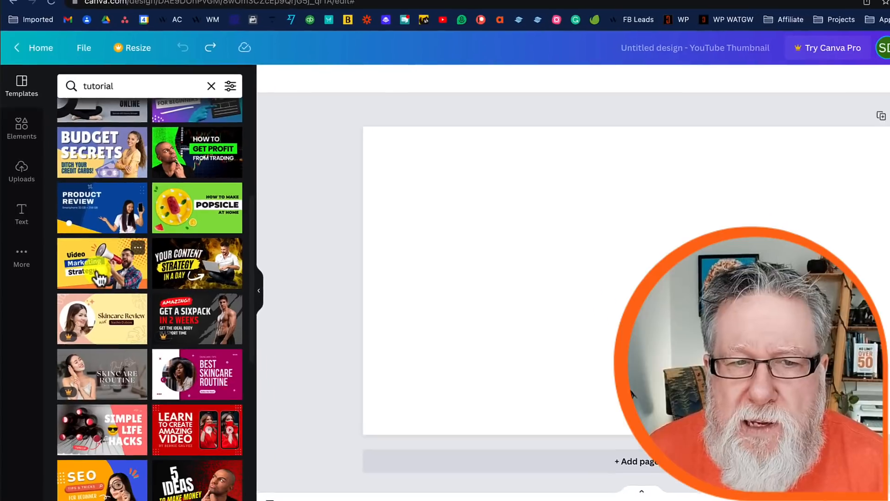
# - Apply the Video Marketing Strategy template and inspect its Video and Strategy headline text boxes
pyautogui.click(102, 263)
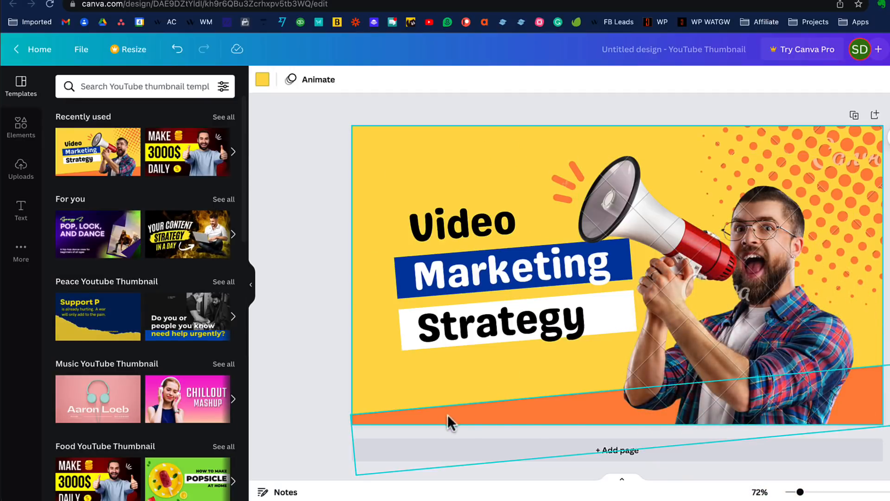
pyautogui.click(460, 222)
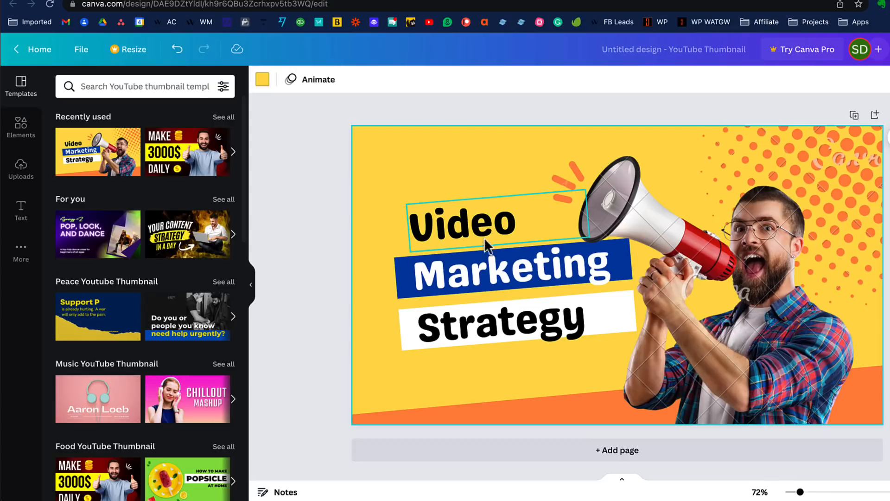
pyautogui.click(479, 334)
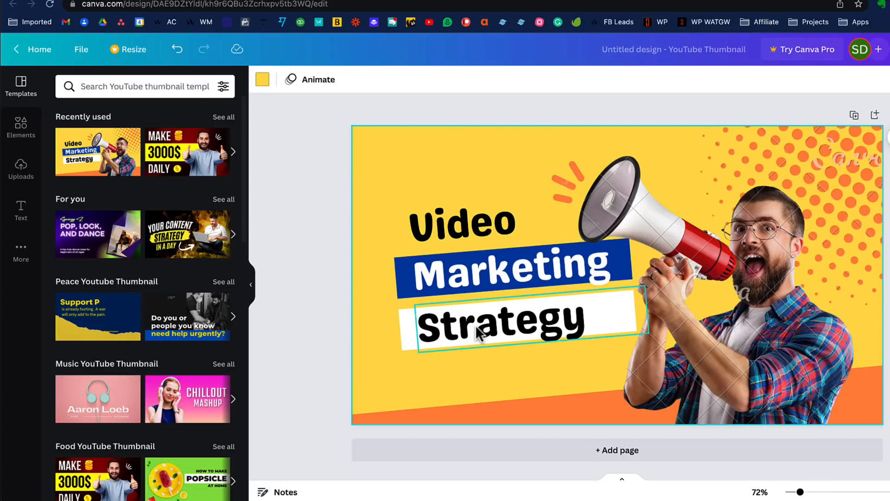
pyautogui.moveTo(482, 338)
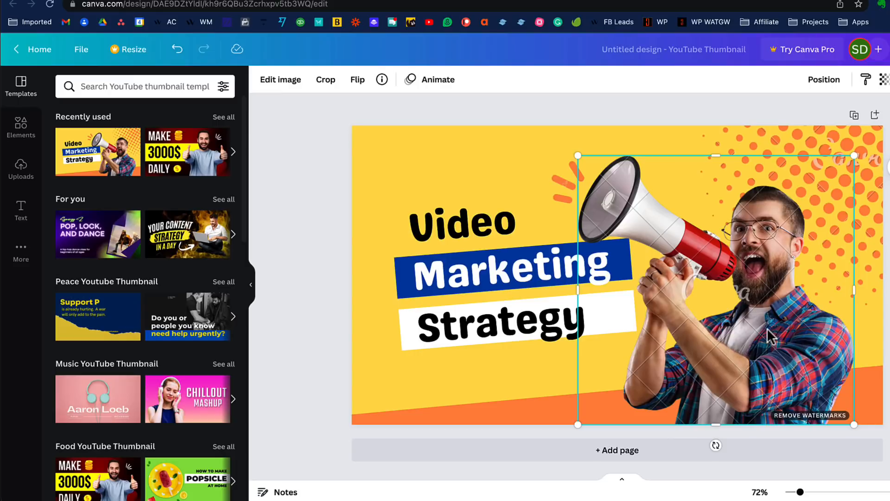
pyautogui.moveTo(782, 348)
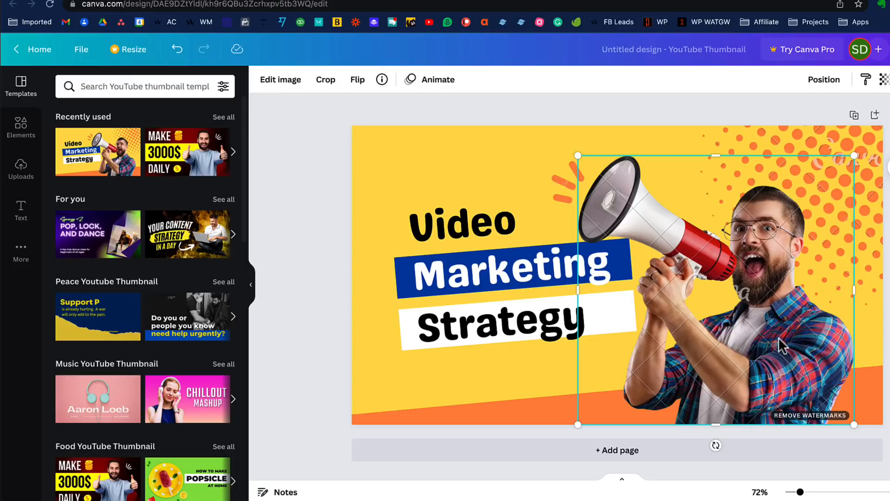
pyautogui.moveTo(760, 307)
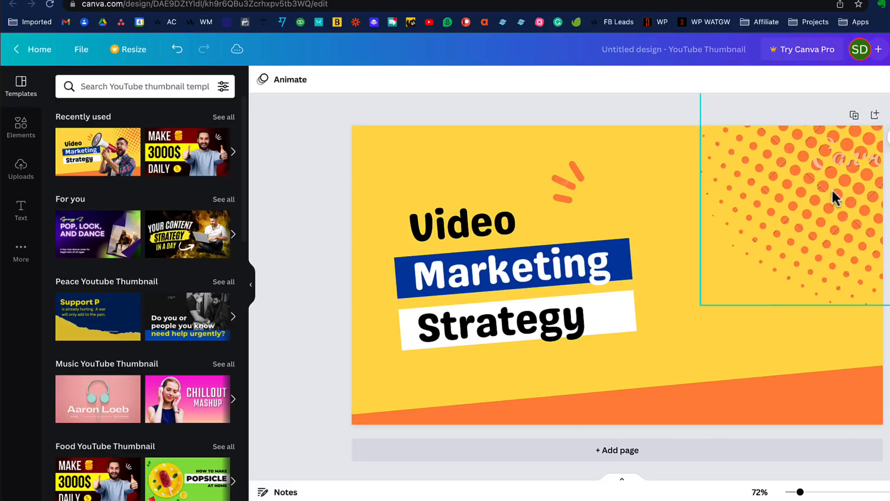
pyautogui.moveTo(846, 173)
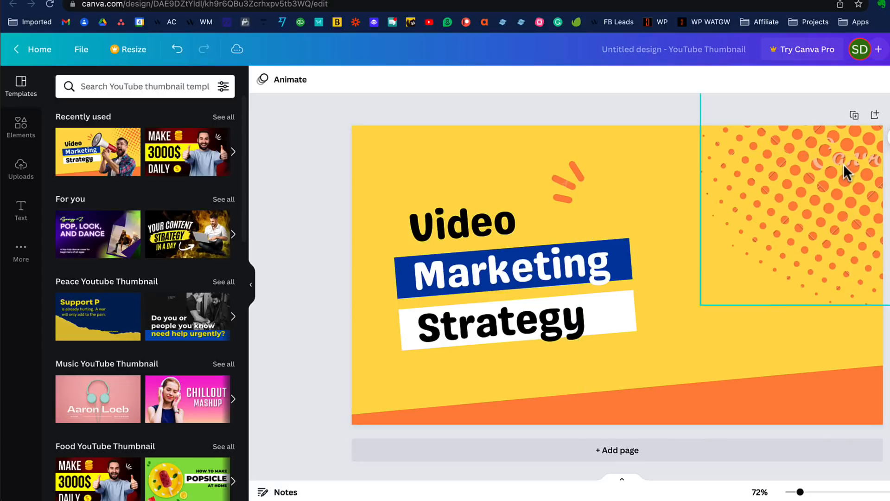
pyautogui.moveTo(834, 187)
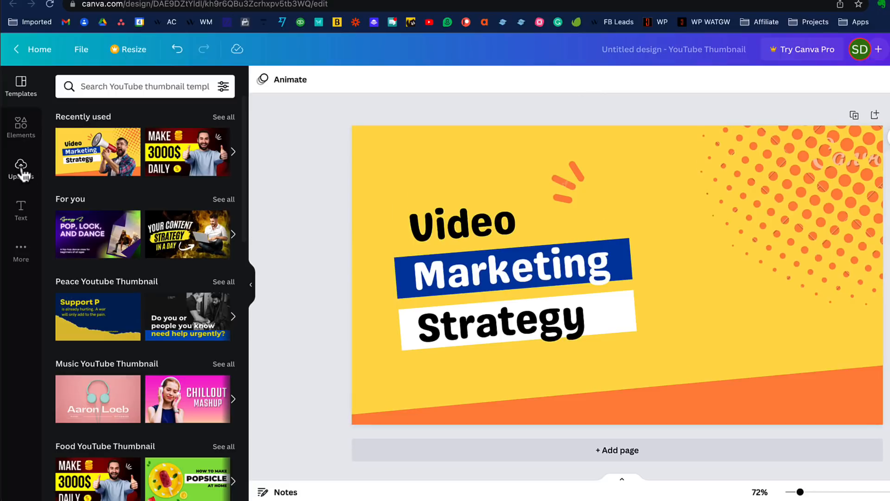
# - Upload the presenter cut-out PNG from the computer into Canva's Uploads
pyautogui.click(20, 169)
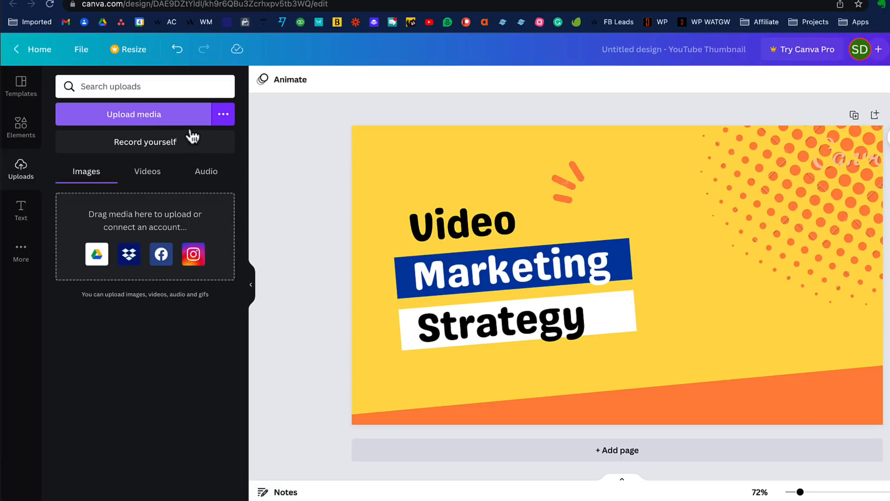
pyautogui.click(132, 115)
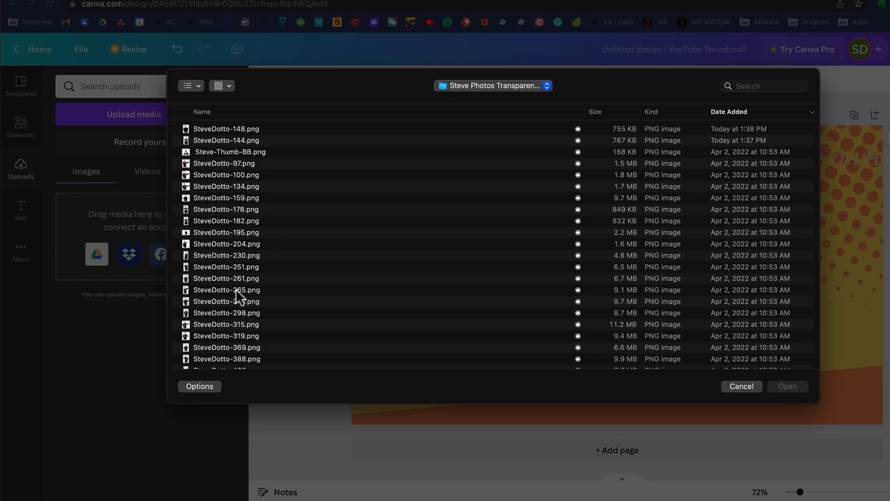
pyautogui.scroll(-3)
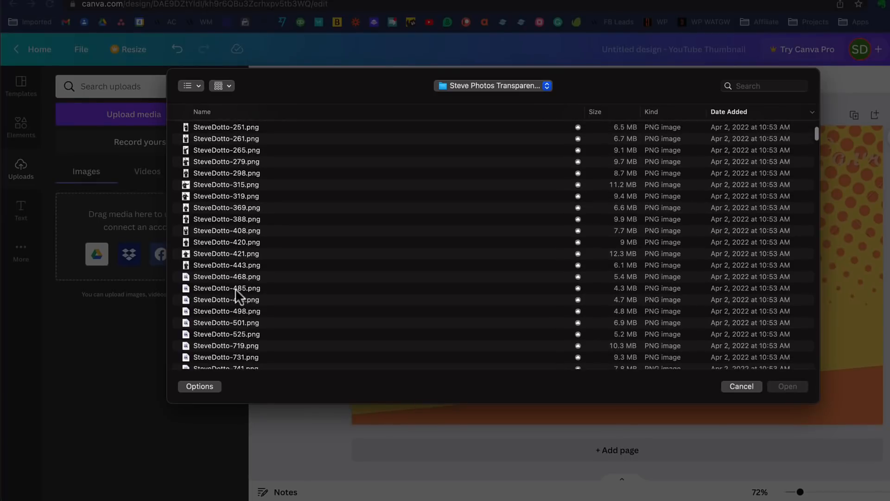
pyautogui.click(226, 244)
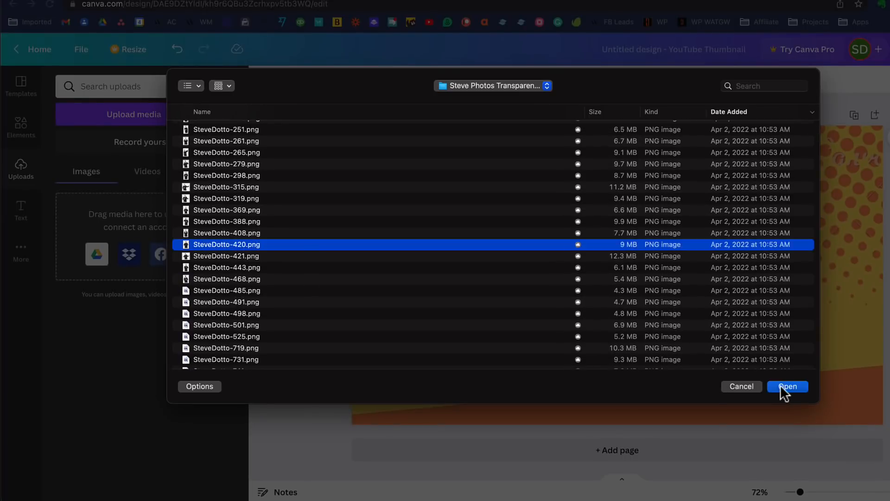
pyautogui.click(787, 386)
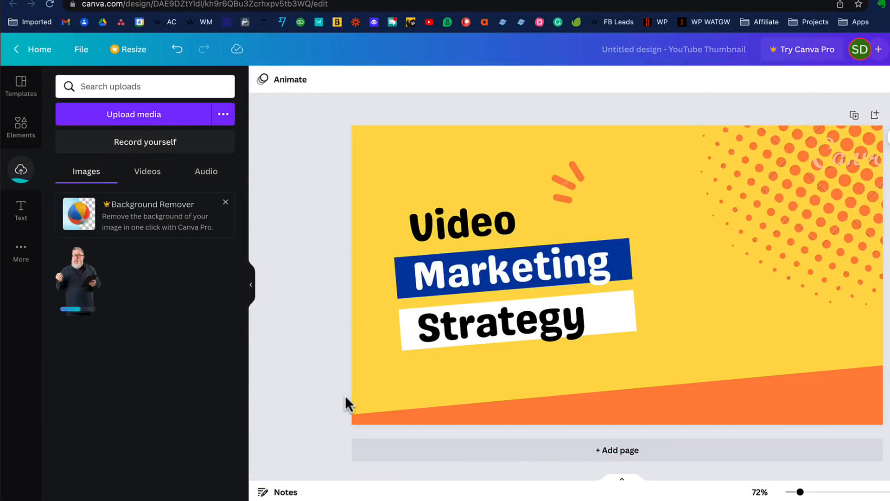
pyautogui.moveTo(98, 304)
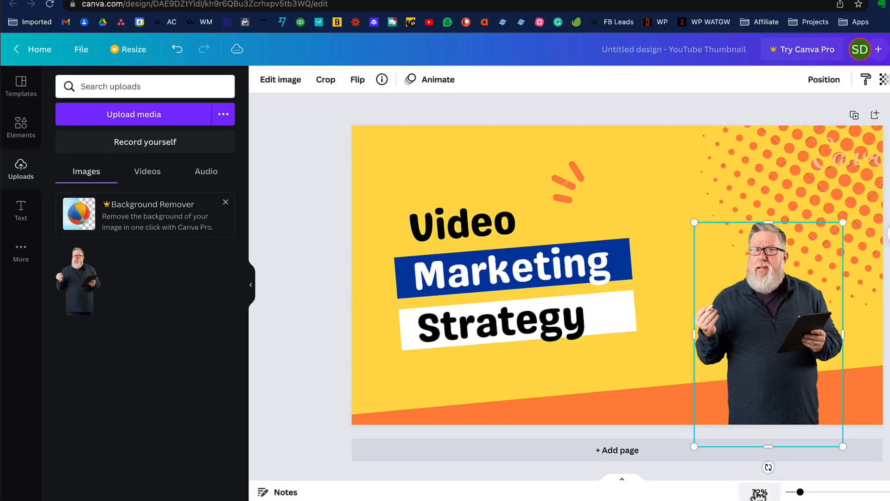
pyautogui.moveTo(694, 222)
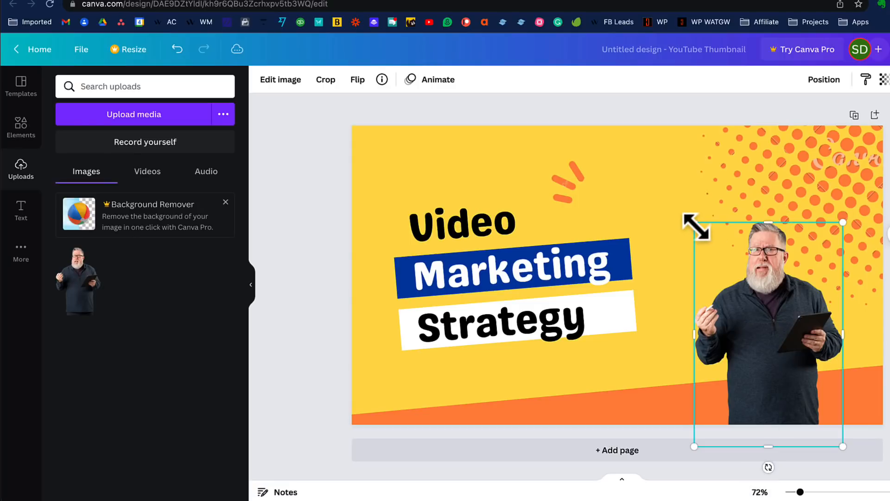
# - Enlarge the presenter photo to fill the thumbnail's right side, then select the Video headline
pyautogui.moveTo(694, 223); pyautogui.dragTo(624, 118)
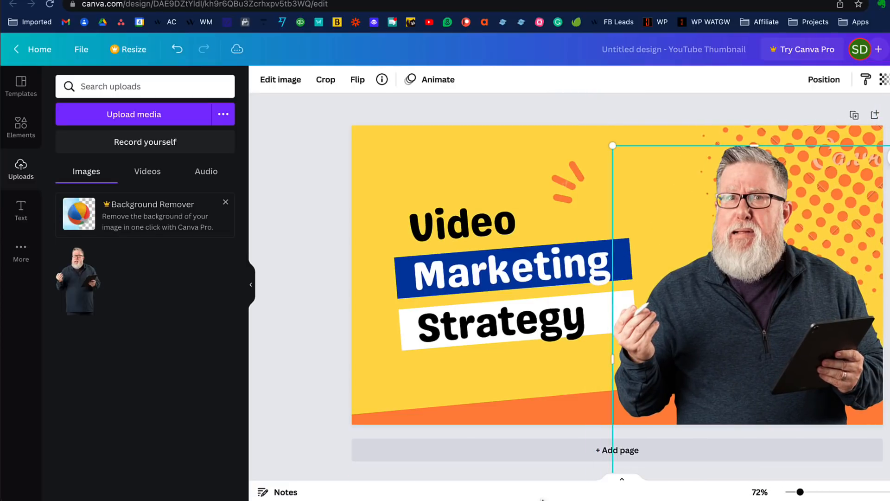
pyautogui.click(460, 222)
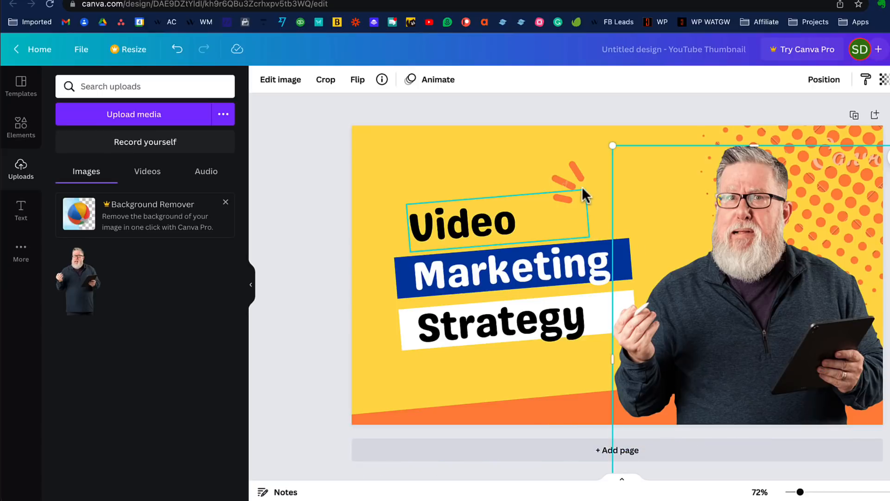
# - Rewrite the headline so it reads Creating Awesome Graphics instead of Video Marketing Strategy
pyautogui.click(573, 176)
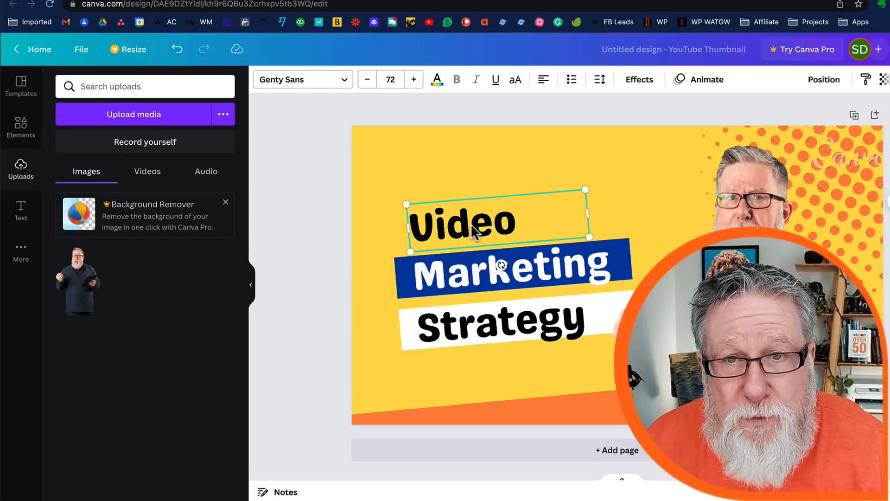
pyautogui.moveTo(305, 86)
pyautogui.write('Creating')
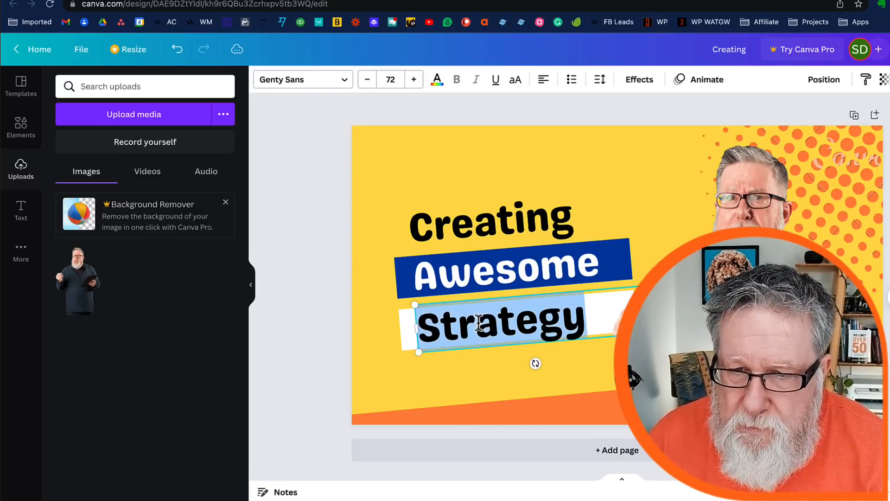
pyautogui.write('Graphics')
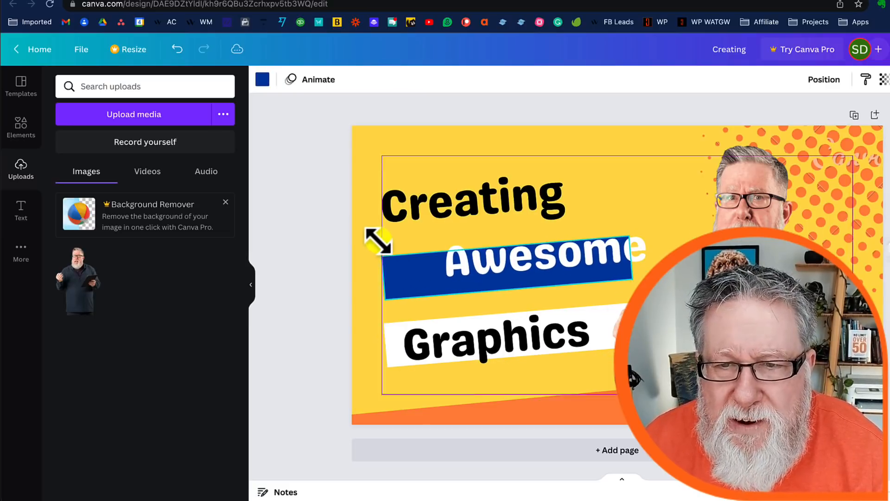
# - Deselect the resized headline group by selecting the thumbnail background
pyautogui.click(506, 261)
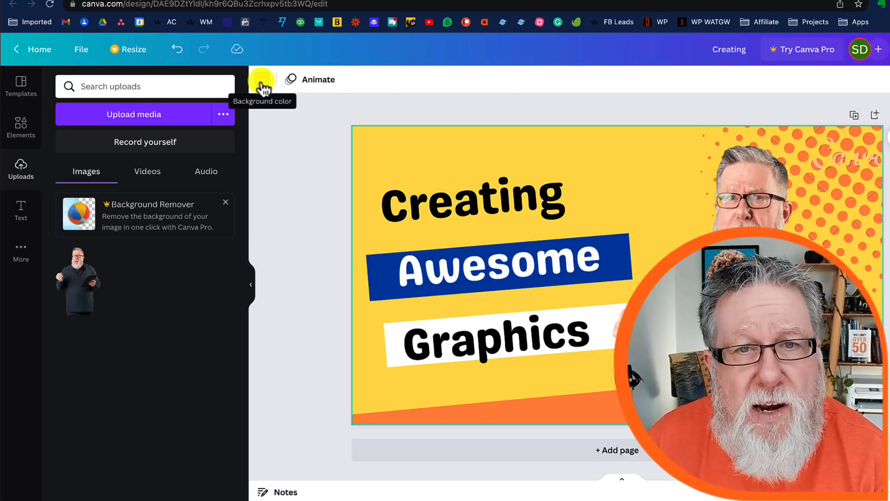
pyautogui.click(261, 79)
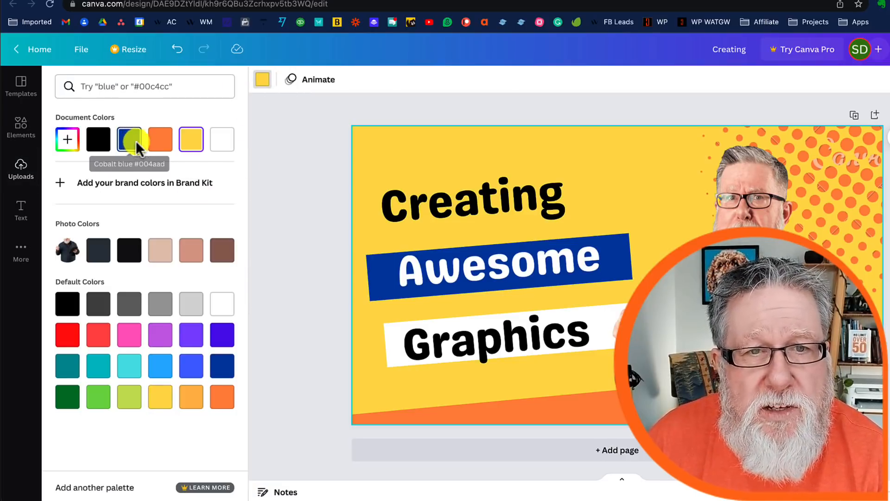
pyautogui.click(160, 139)
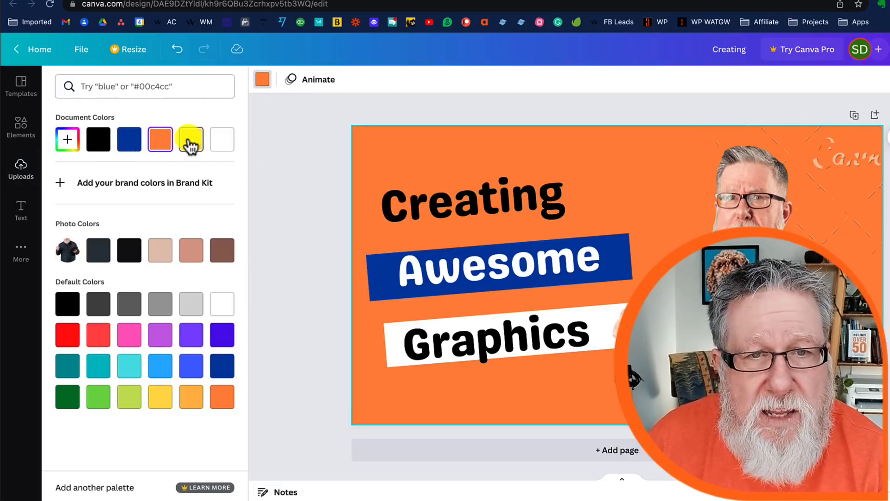
pyautogui.click(191, 139)
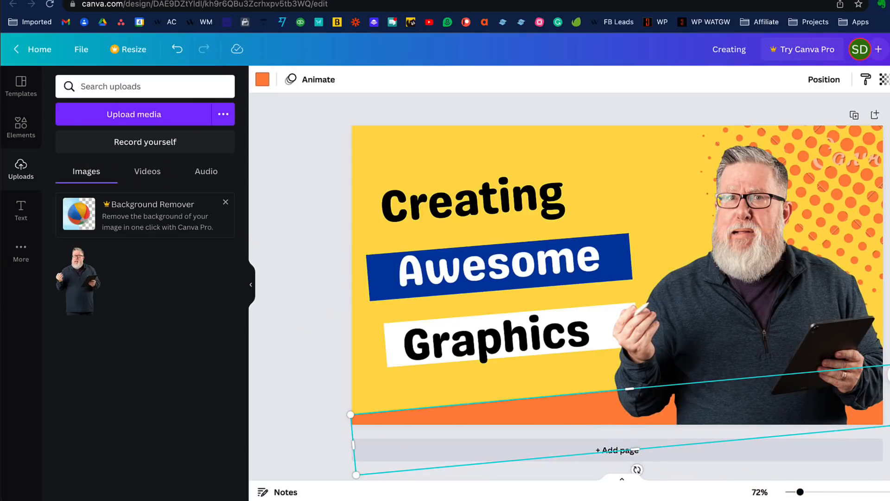
pyautogui.moveTo(21, 90)
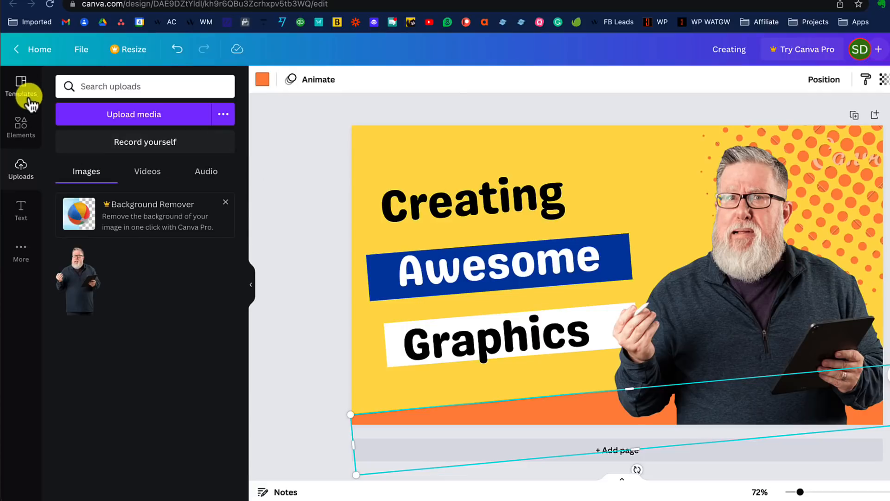
# - Add a diagonal bar from Elements, colour it cobalt blue and place it in the top-right corner
pyautogui.click(21, 127)
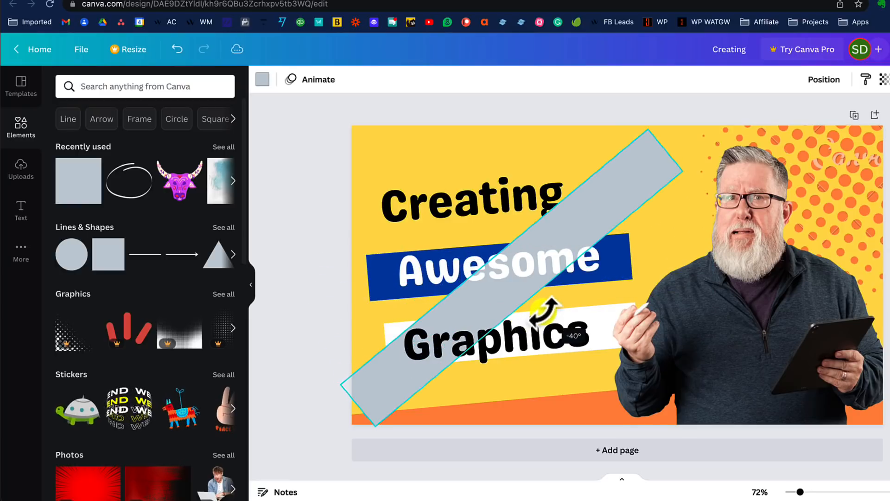
pyautogui.click(263, 79)
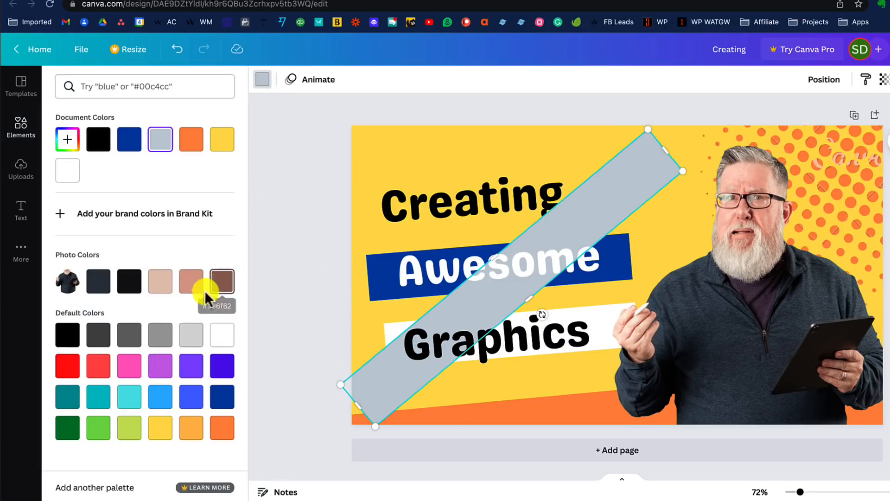
pyautogui.click(129, 140)
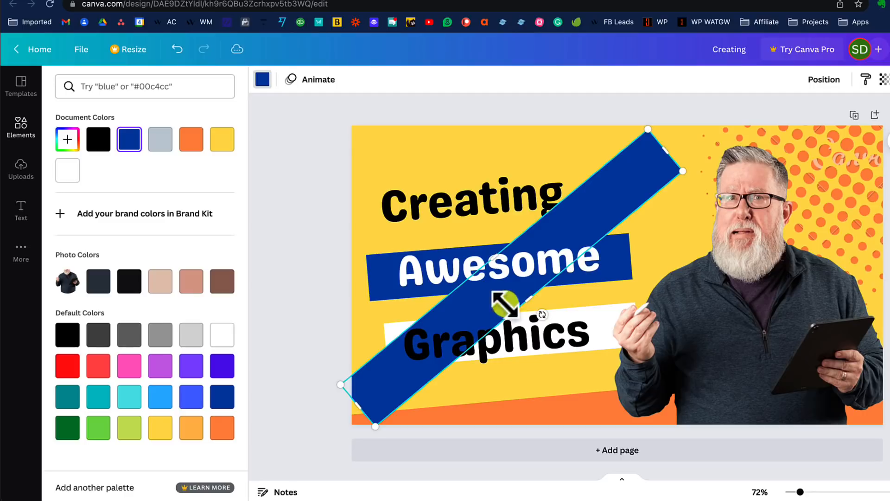
pyautogui.moveTo(506, 301); pyautogui.dragTo(767, 273)
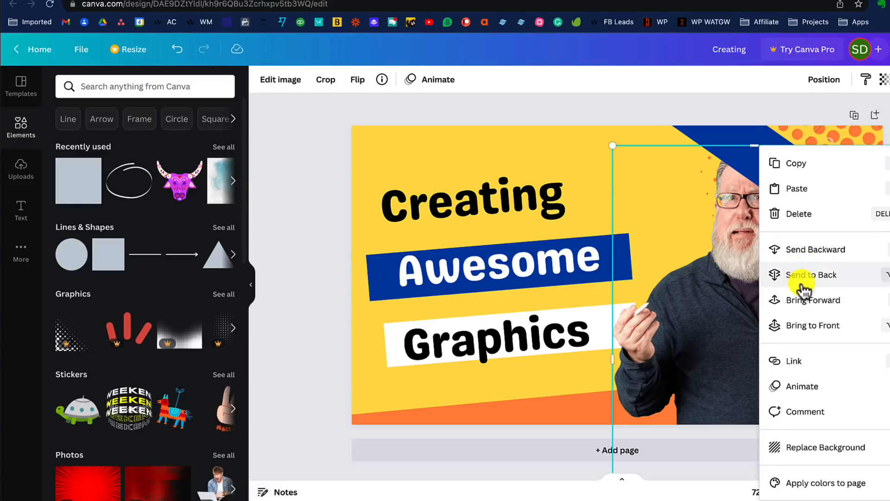
# - Send the blue bar to the back and recolour the bottom orange strip cobalt blue
pyautogui.click(811, 275)
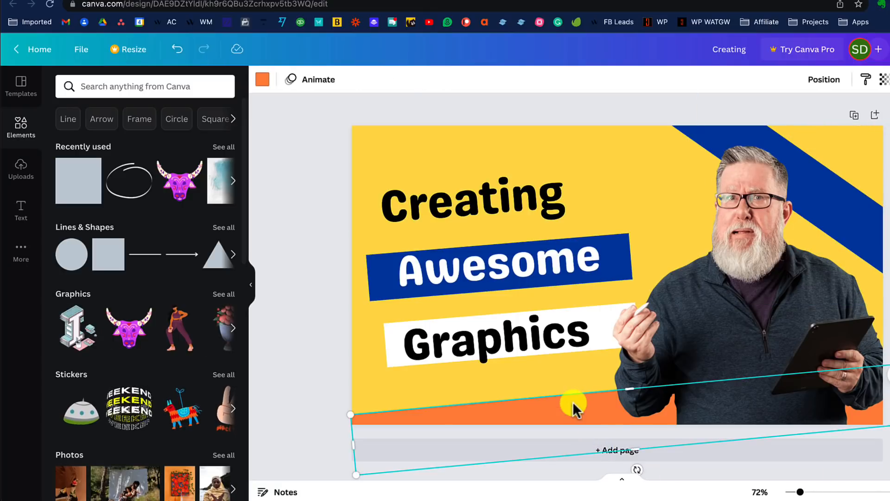
pyautogui.click(263, 79)
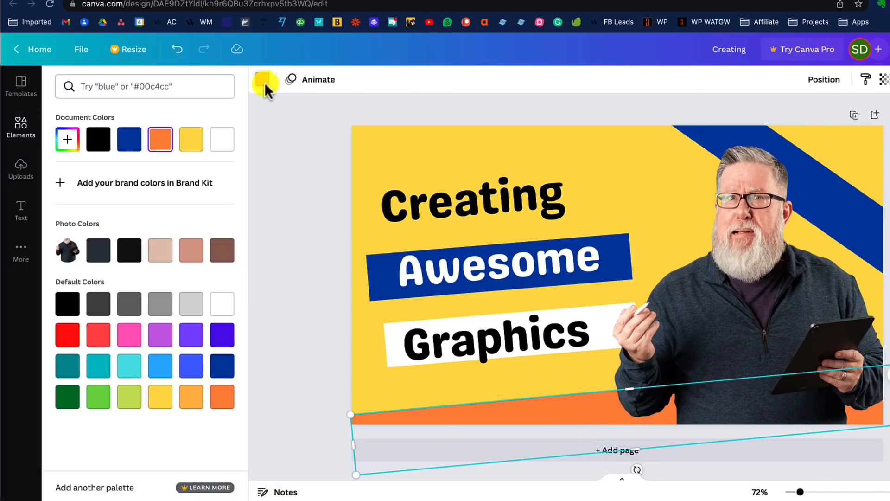
pyautogui.click(129, 139)
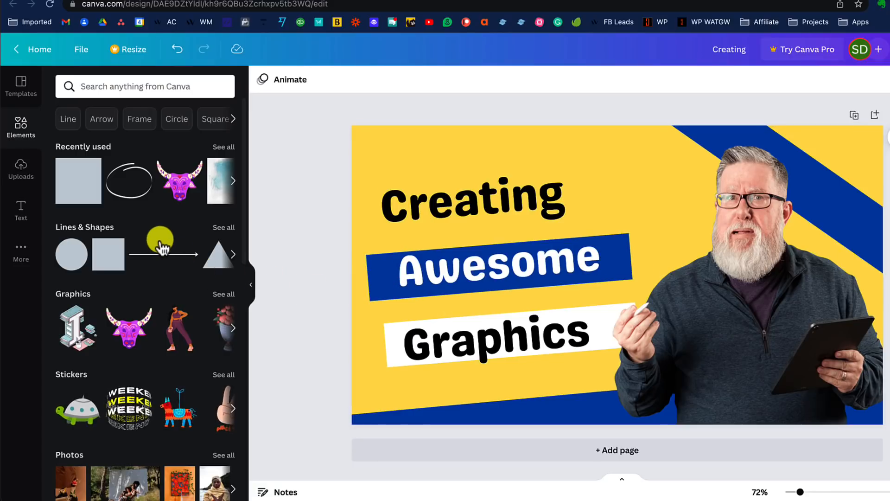
# - Add an orange hand-drawn swirl around the presenter's head and bring up its layering options
pyautogui.click(613, 238)
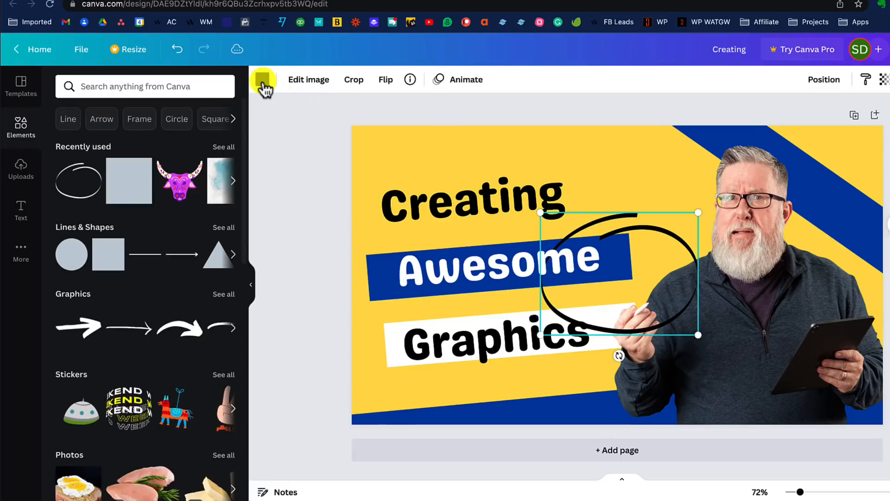
pyautogui.click(263, 79)
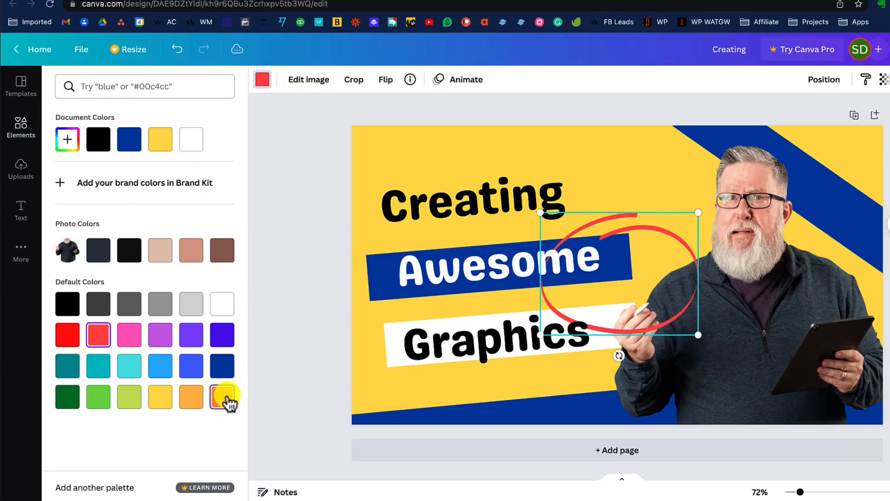
pyautogui.click(221, 396)
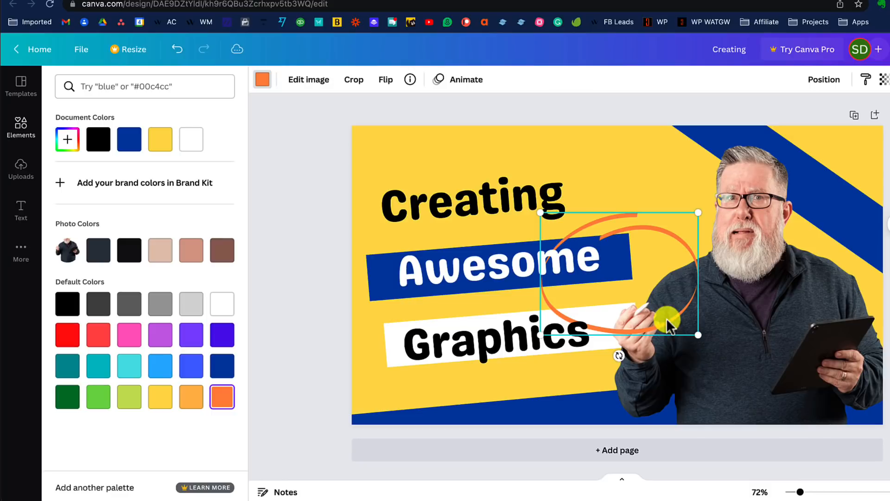
pyautogui.moveTo(670, 318); pyautogui.dragTo(809, 217)
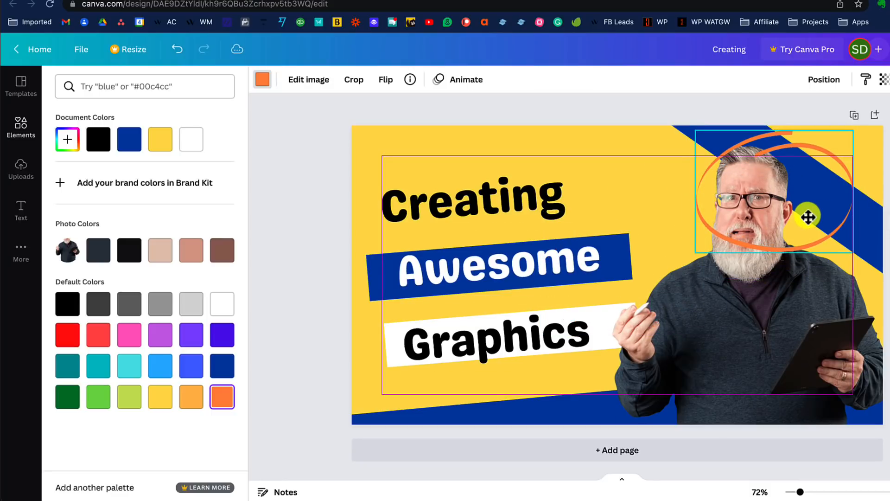
pyautogui.rightClick(805, 217)
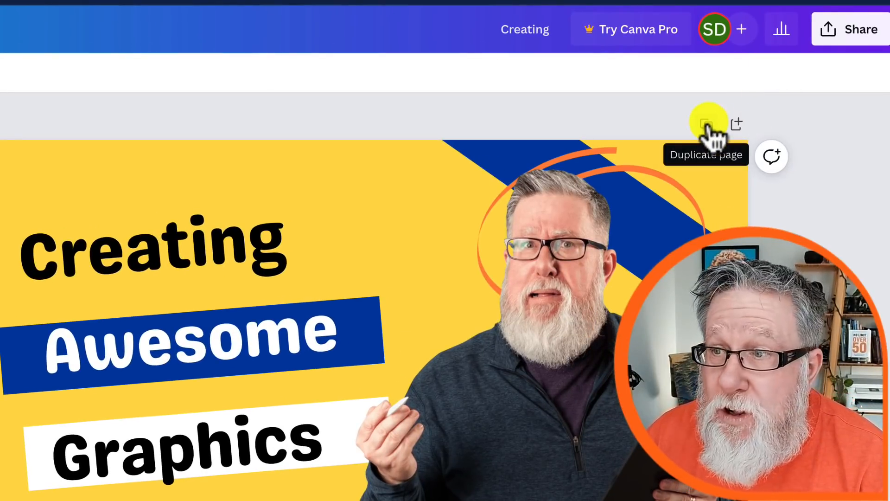
# - Duplicate the finished thumbnail page to create an identical page 2
pyautogui.click(706, 124)
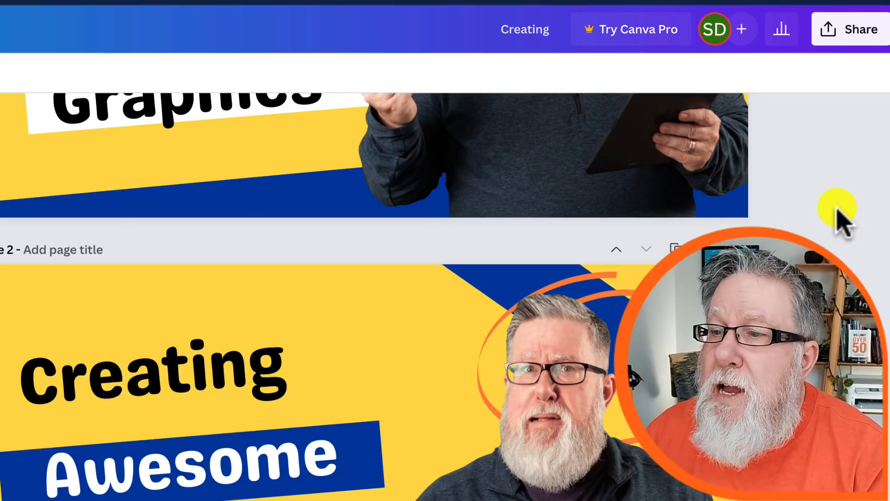
pyautogui.moveTo(861, 30)
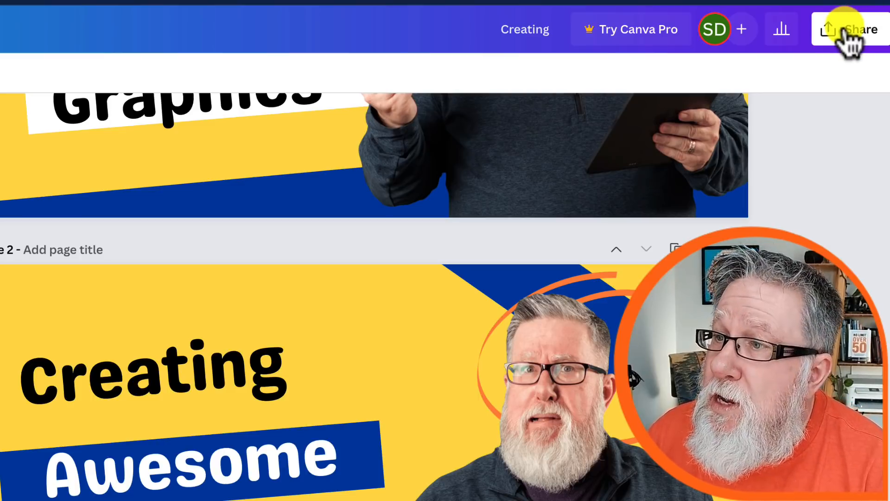
# - Download only Page 1 of the thumbnail as a JPG at 1280 × 720 px via Share
pyautogui.click(860, 29)
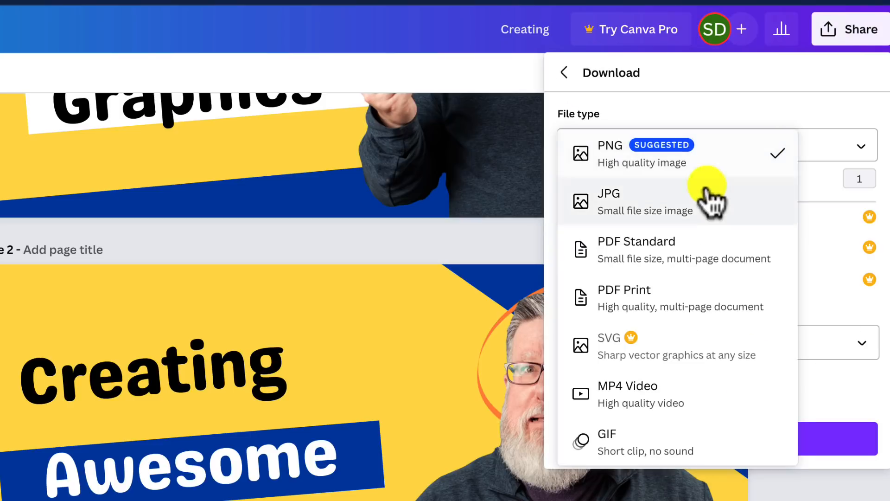
pyautogui.click(608, 201)
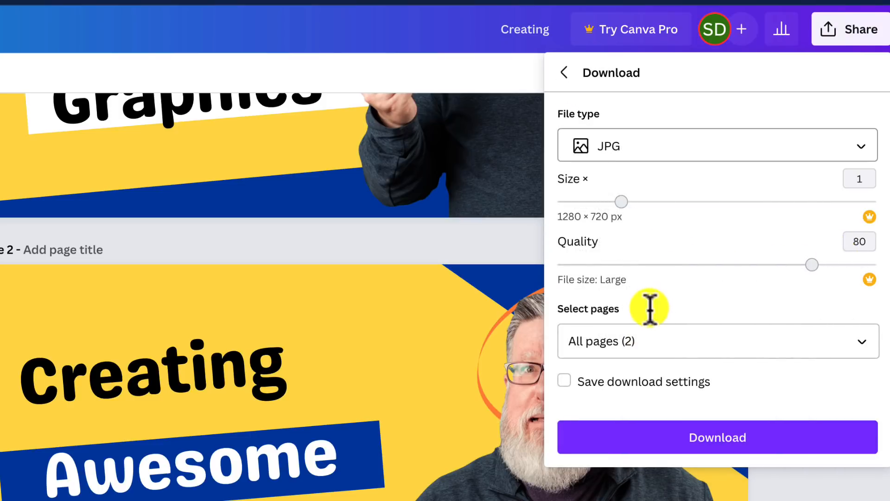
pyautogui.click(717, 436)
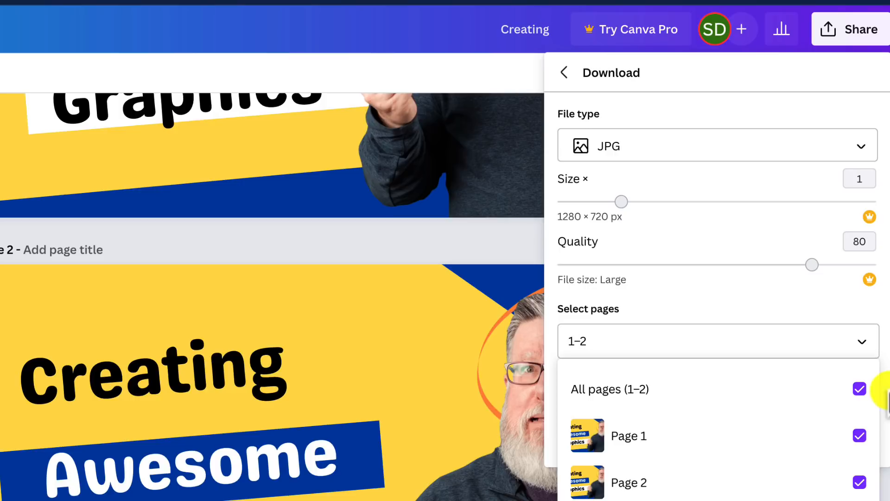
pyautogui.click(859, 389)
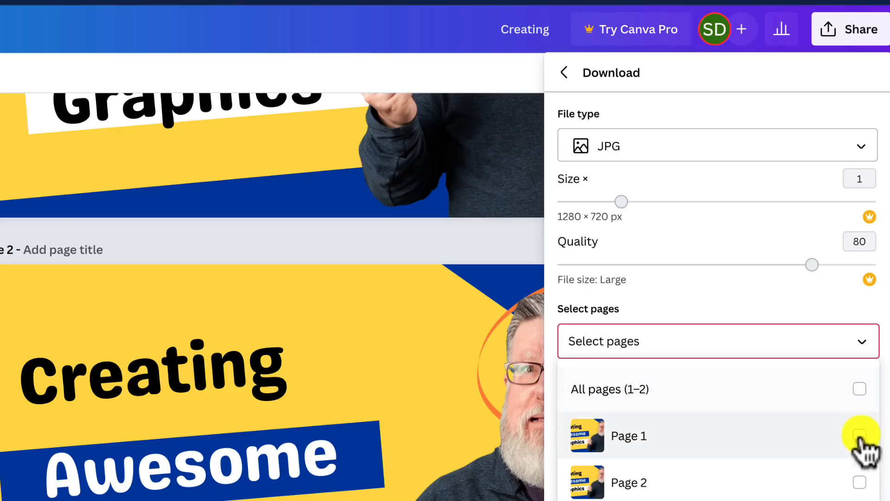
pyautogui.click(858, 436)
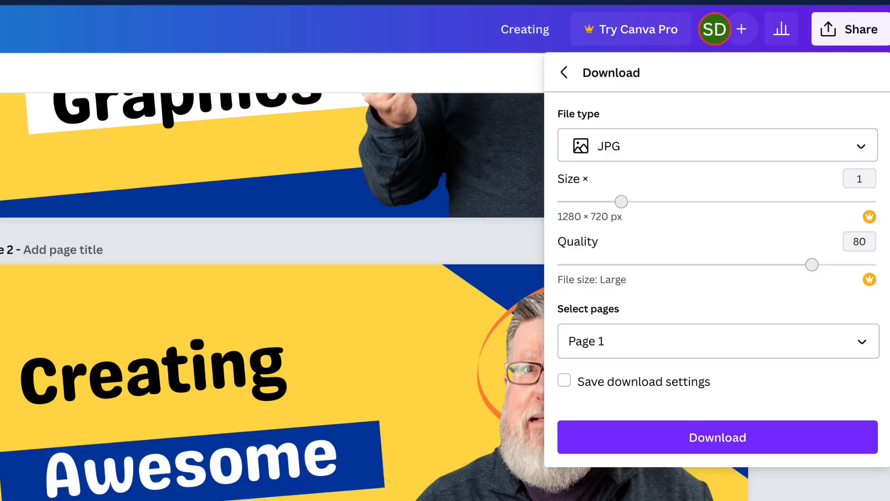
pyautogui.click(717, 437)
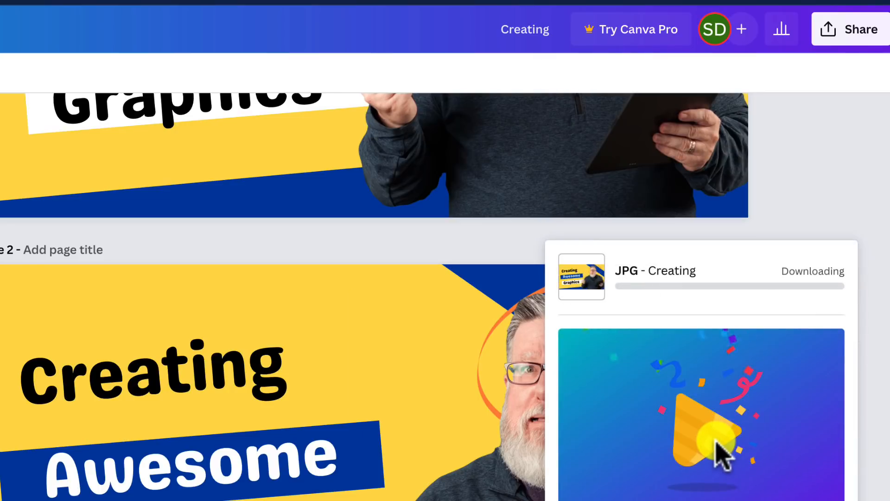